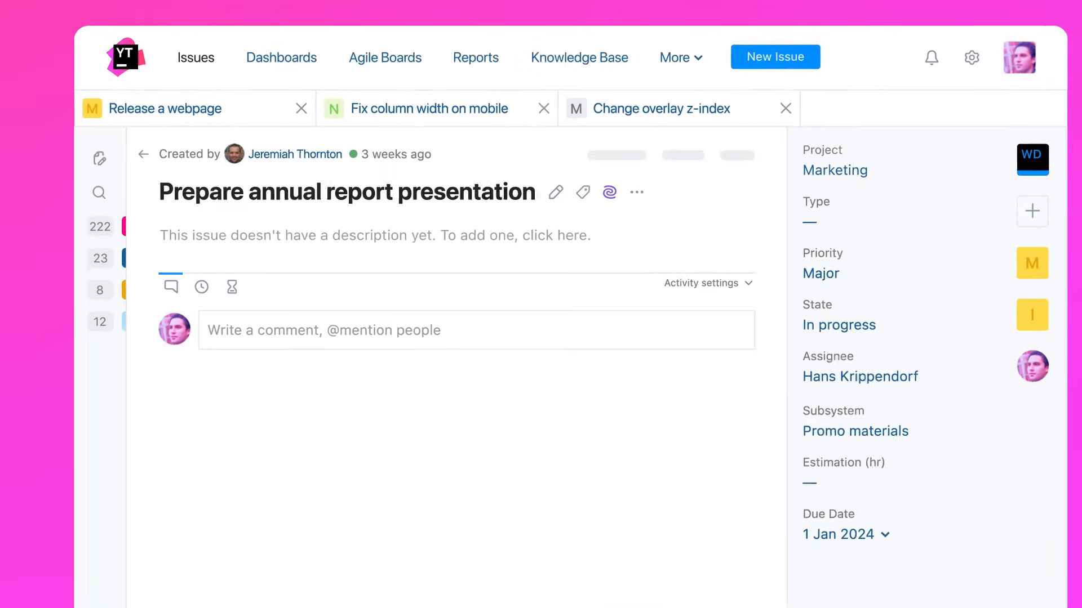
# Write the issue description and apply all Grazie Writing Assistant corrections to it
pyautogui.write("Create a concis visually appealing presentation where summarizes the organization's")
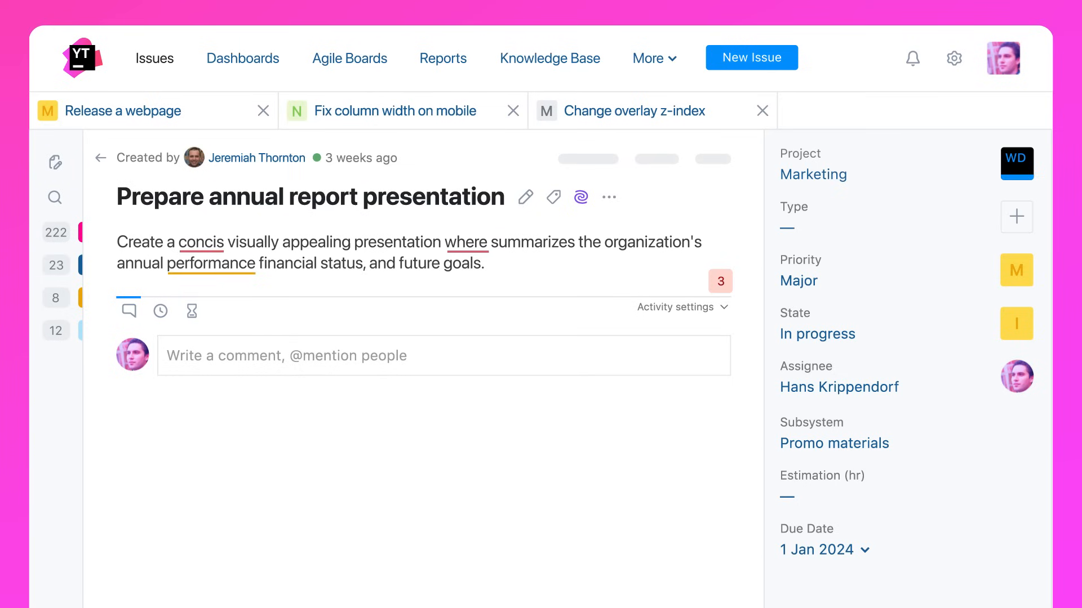
pyautogui.click(719, 282)
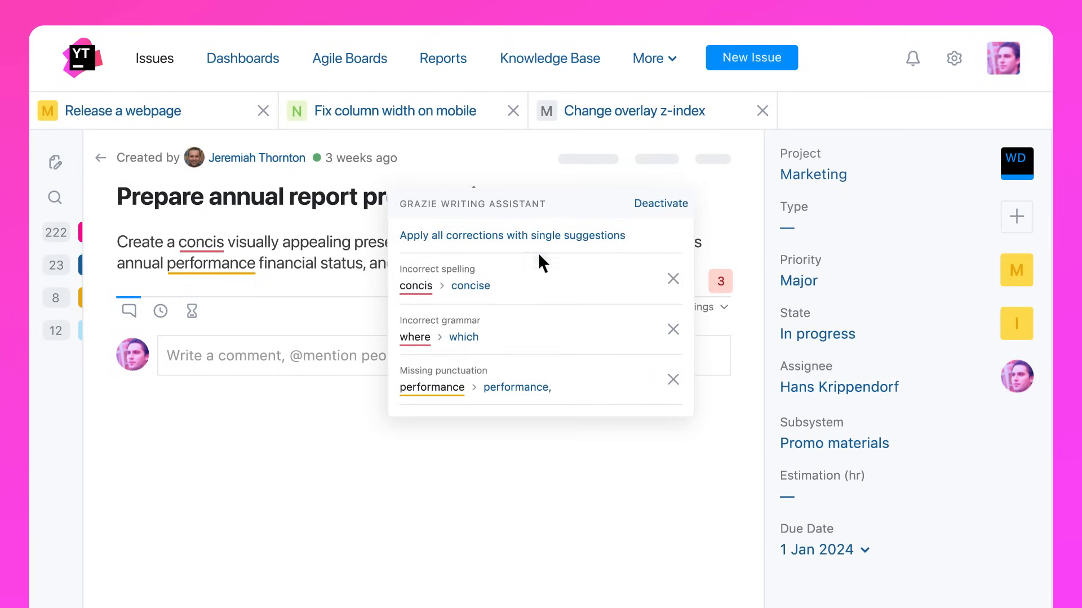
pyautogui.click(512, 235)
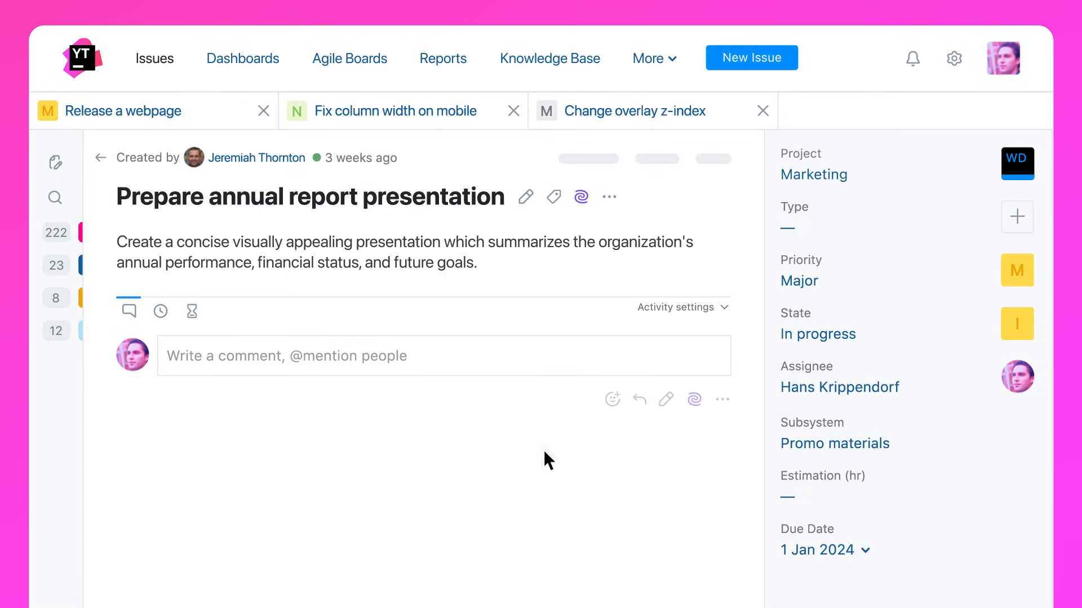
pyautogui.click(694, 399)
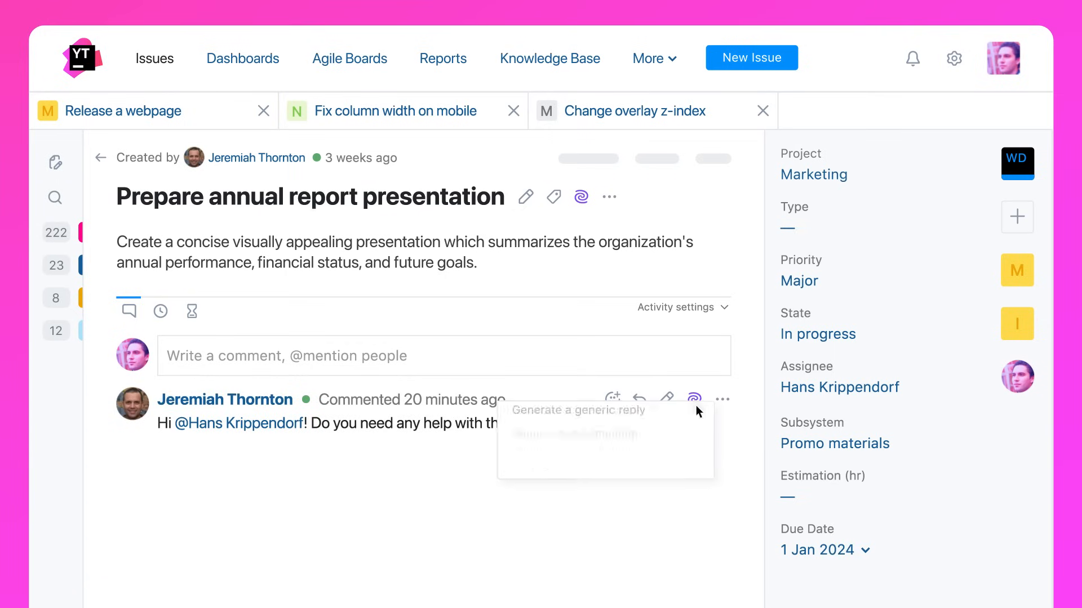
pyautogui.click(693, 398)
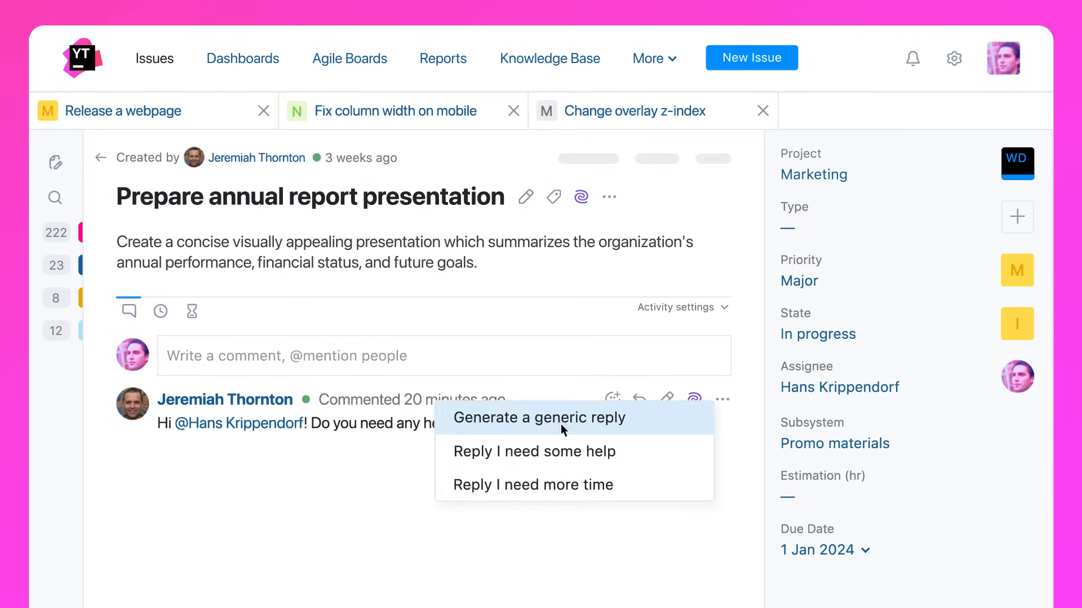
pyautogui.click(540, 418)
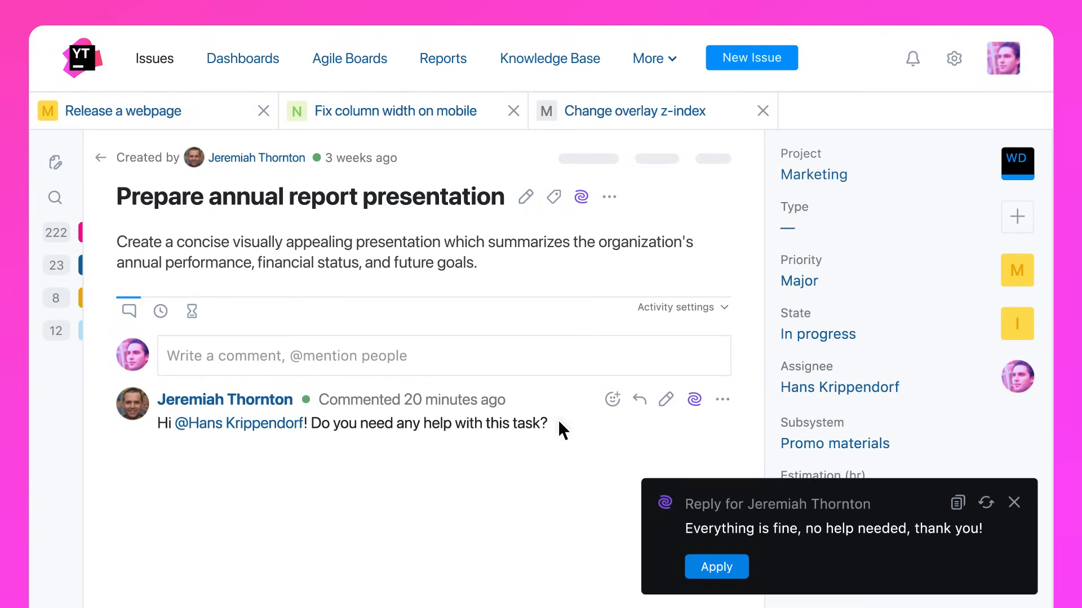
pyautogui.moveTo(610, 437)
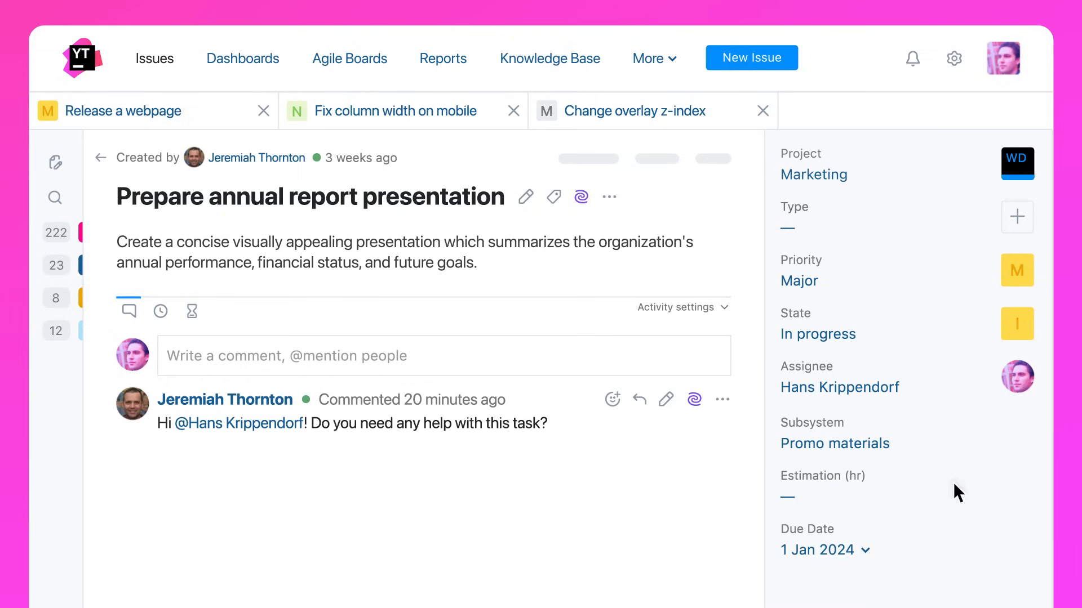
pyautogui.click(694, 398)
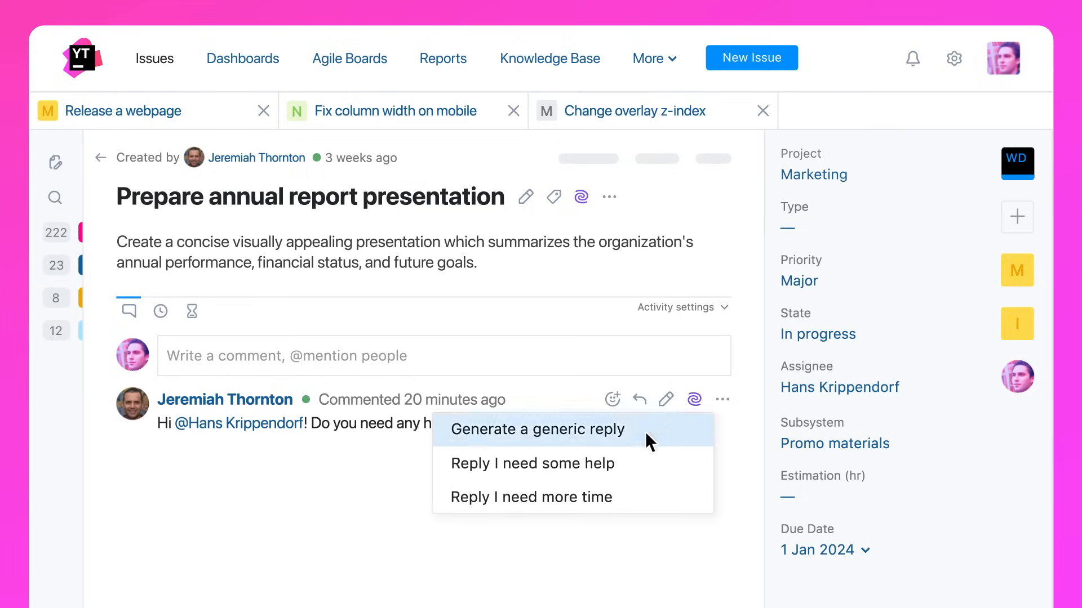
pyautogui.click(539, 429)
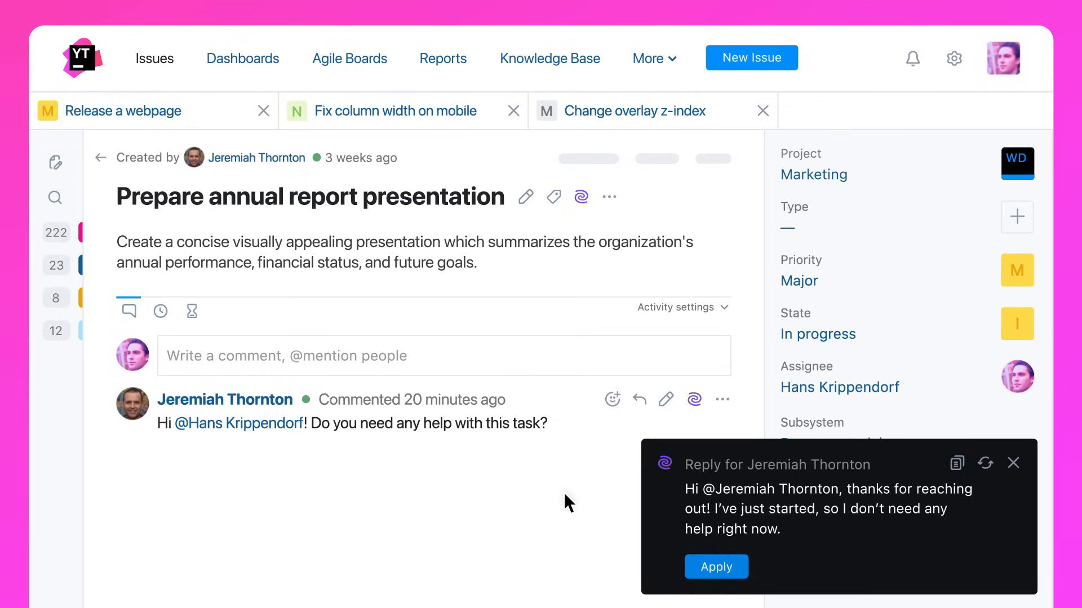
pyautogui.moveTo(584, 511)
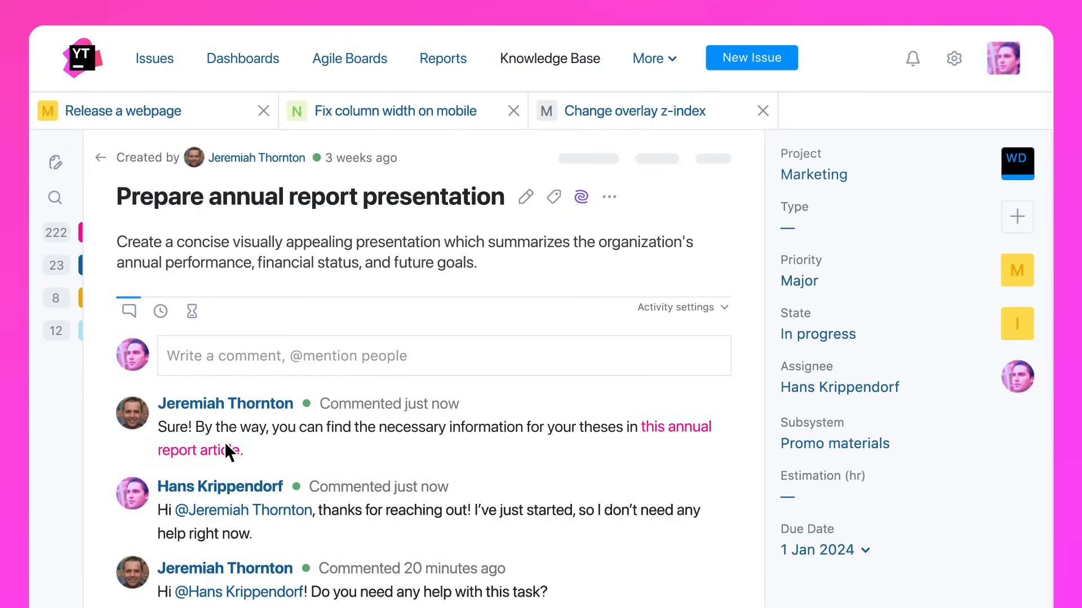
# Follow the comment link to the Annual report – 2023 article
pyautogui.click(676, 427)
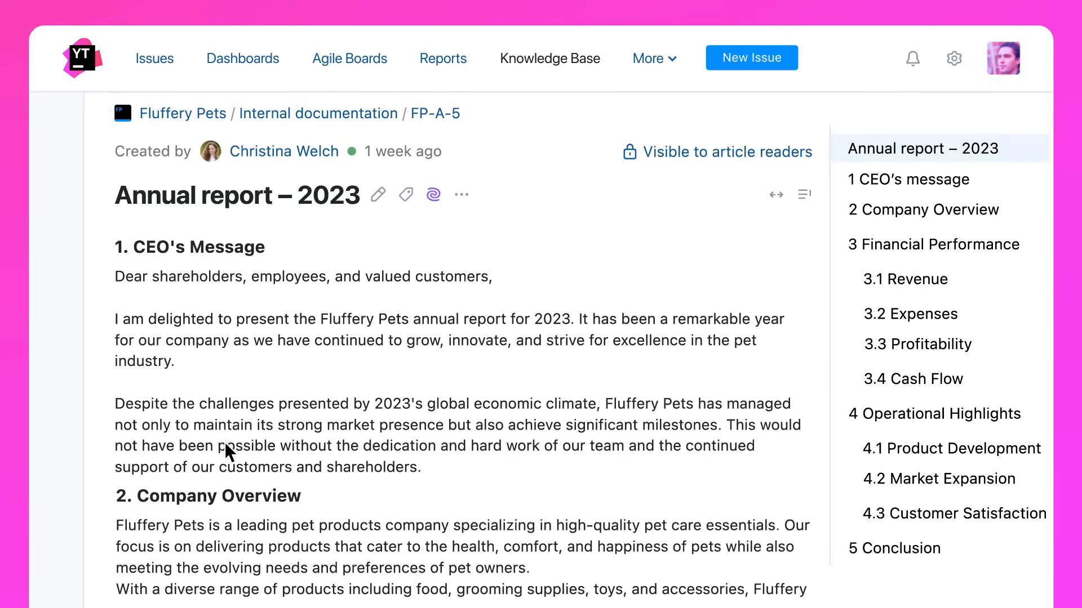
pyautogui.moveTo(432, 194)
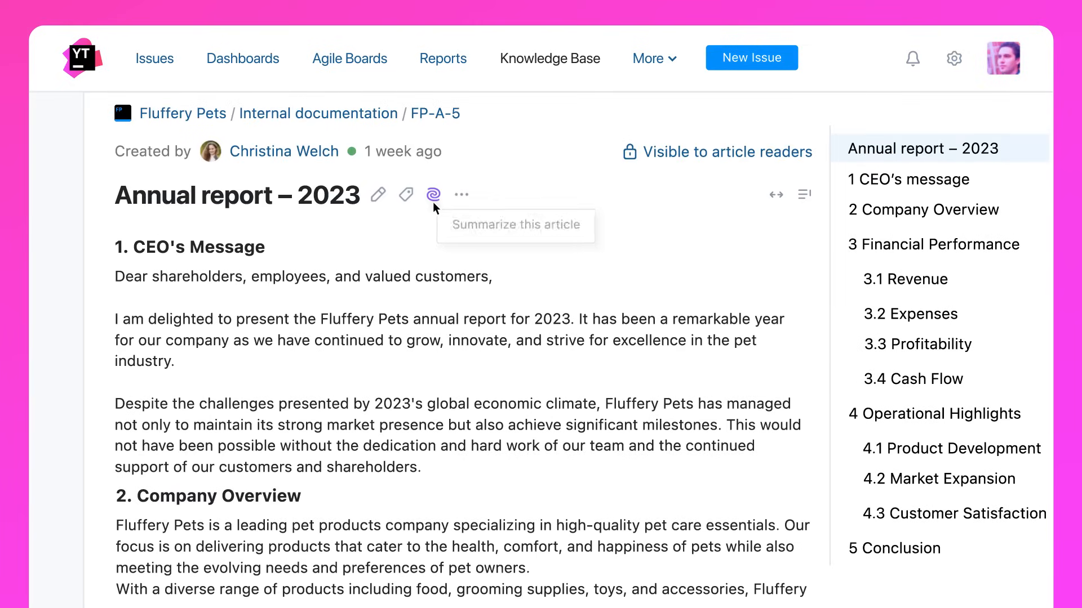
pyautogui.moveTo(517, 241)
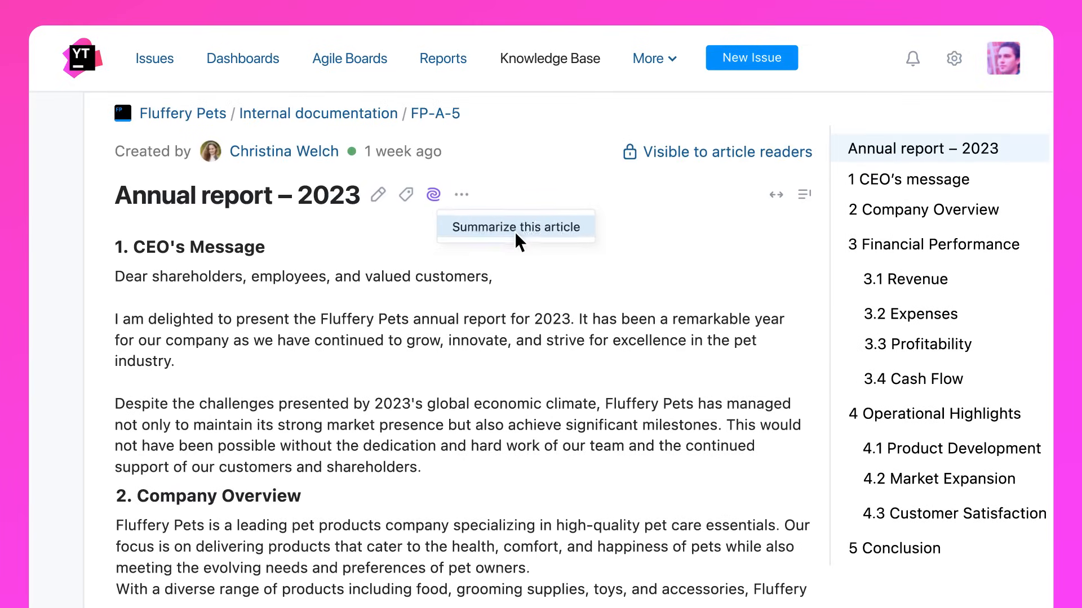